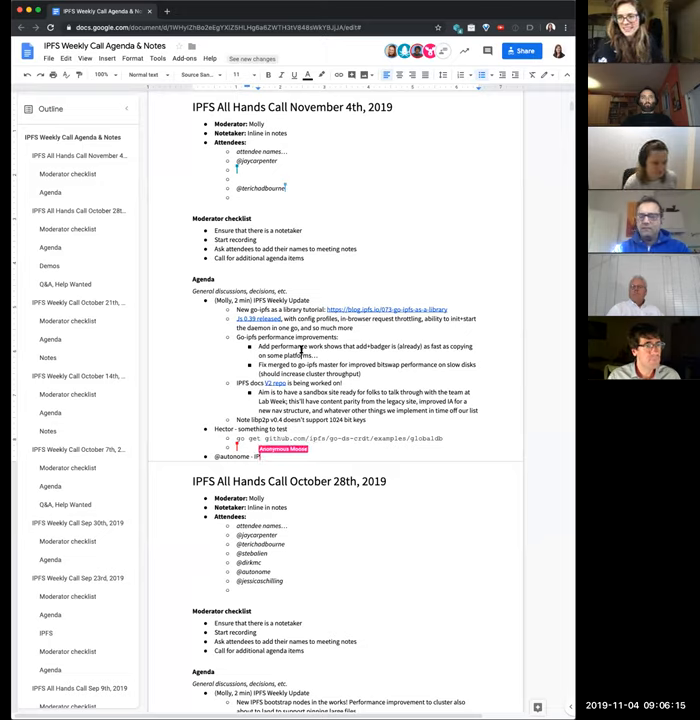
Add an 'IPFS Browser' design guidelines item to the November 4th agenda list.
text(IPFS Browser Design Guide)
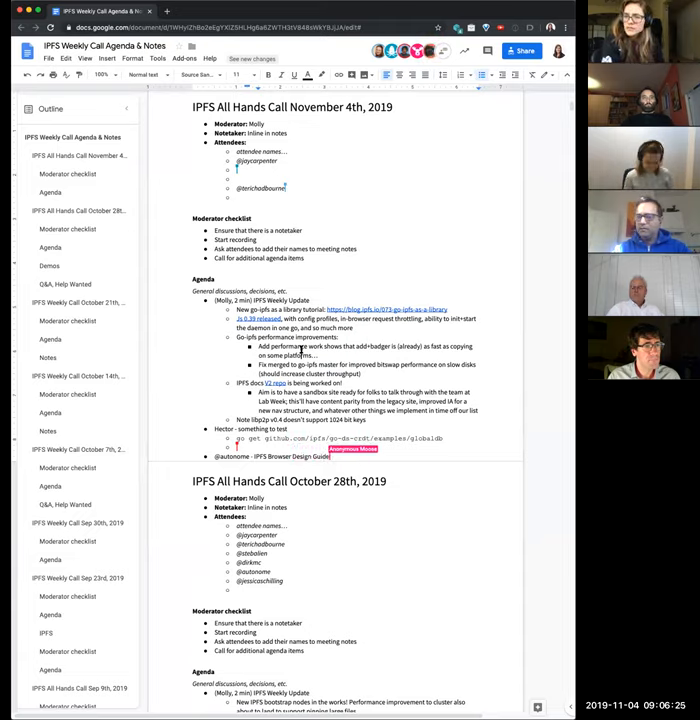
Write further discussion points beneath the existing November 4th update bullets.
text(pre)
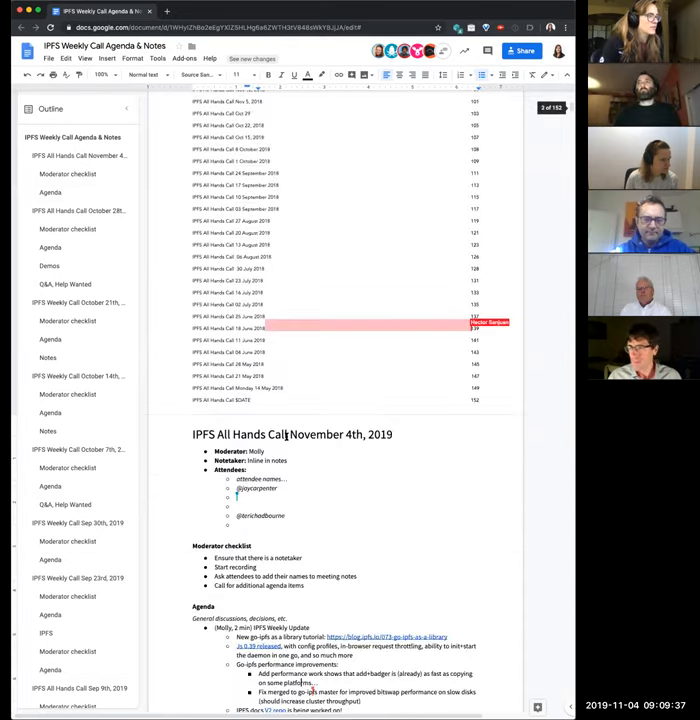
Scroll back down from the past-calls index to the November 4th section.
scroll(down, 3)
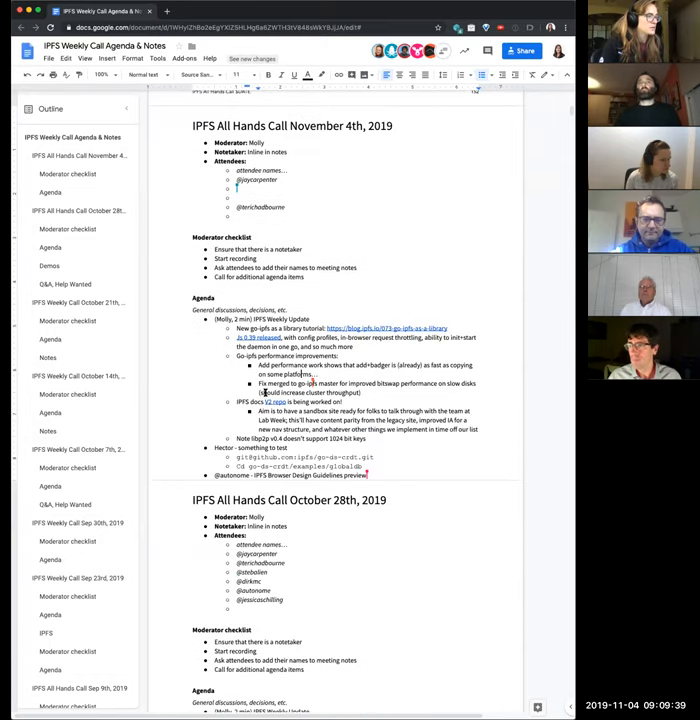
scroll(down, 3)
text(manifest83)
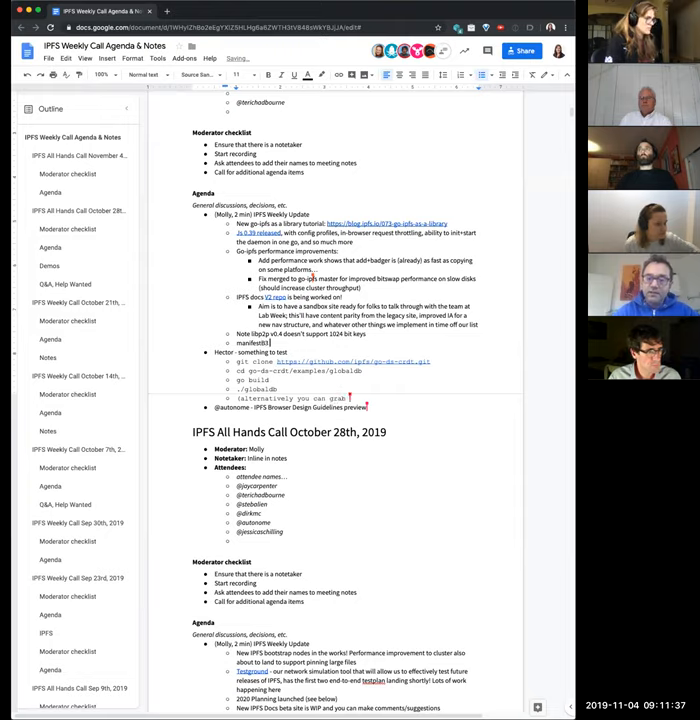
Note the controversial change concerning 'the binary' in the weekly update bullets.
text(the binary for x86)
text( from Chrome - controversial changes to)
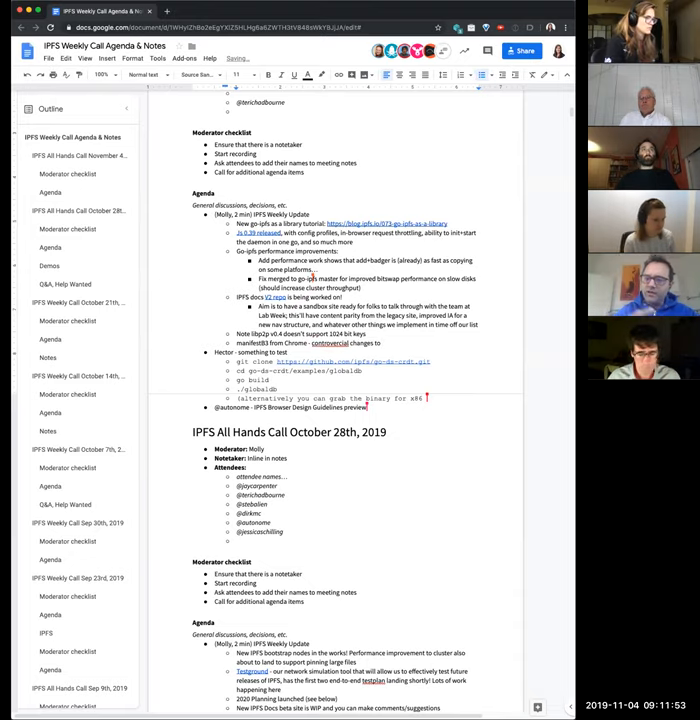
Fix the spelling to 'controversial' and extend the note with review and Manifest V3 issue links.
right_click(328, 344)
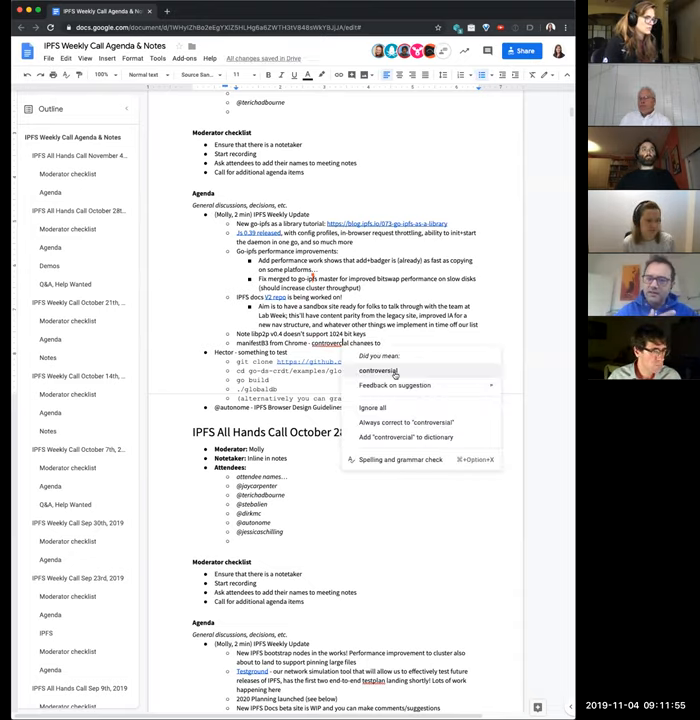
click(378, 370)
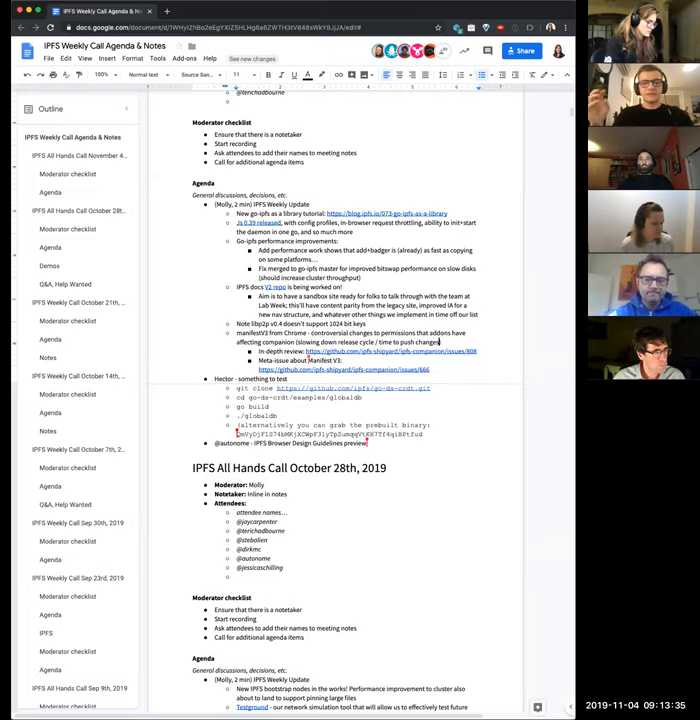
text(, and also)
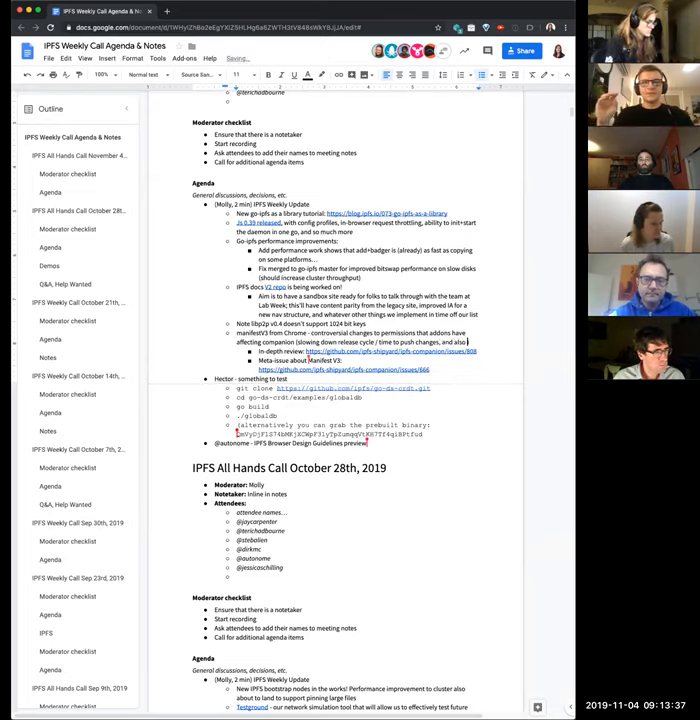